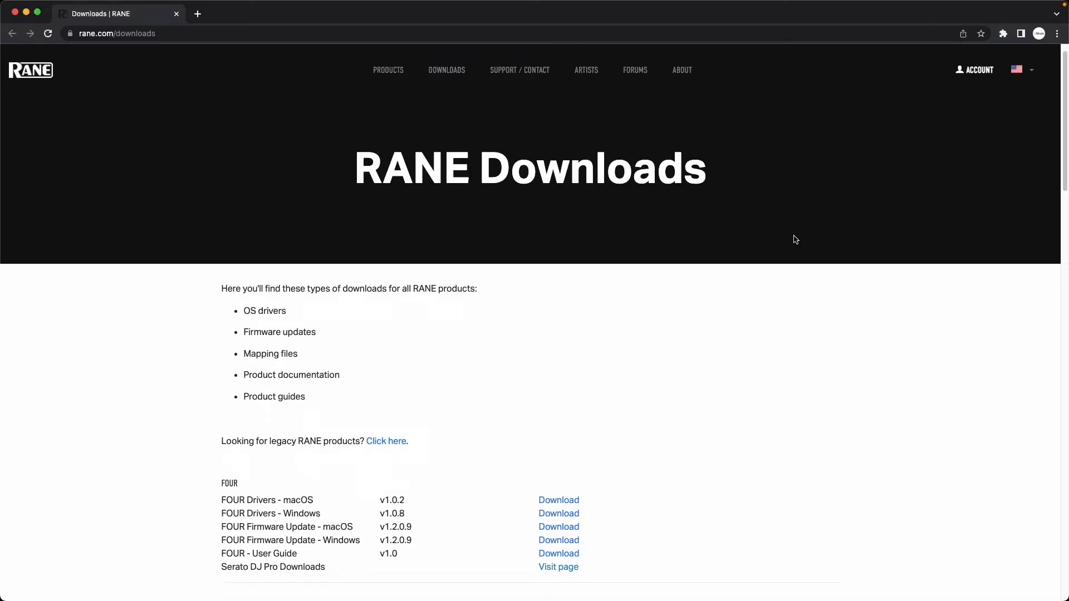
- Download the FOUR Drivers for macOS v1.0.2 from the RANE downloads page
scroll(down, 3)
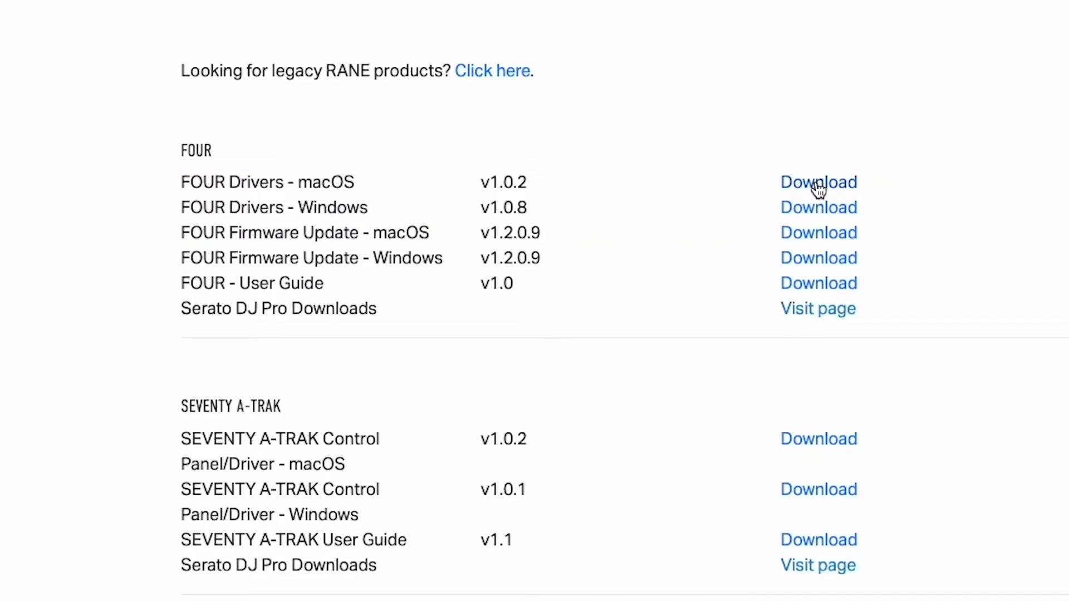
click(818, 182)
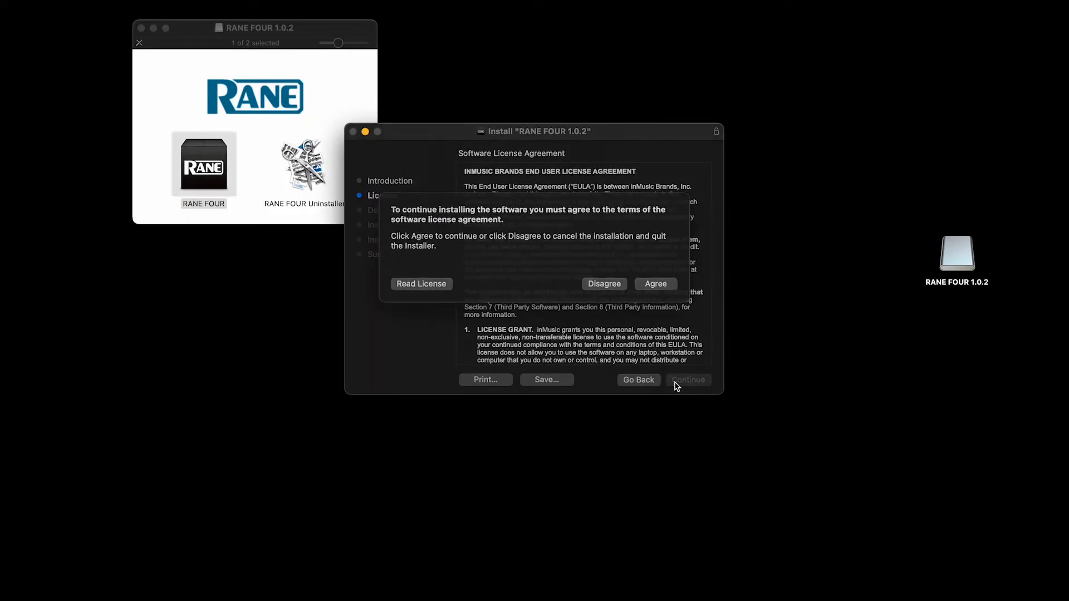
- Agree to the RANE FOUR 1.0.2 installer's license terms
click(655, 283)
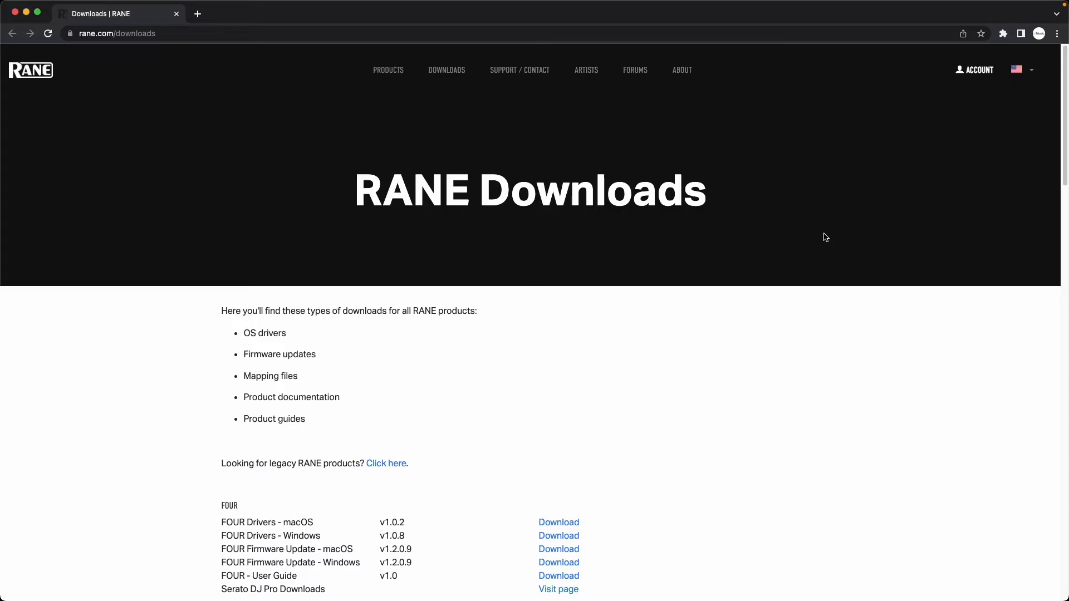
- Download FOUR Firmware Update v1.2.0.9 from the FOUR section of rane.com/downloads
scroll(down, 3)
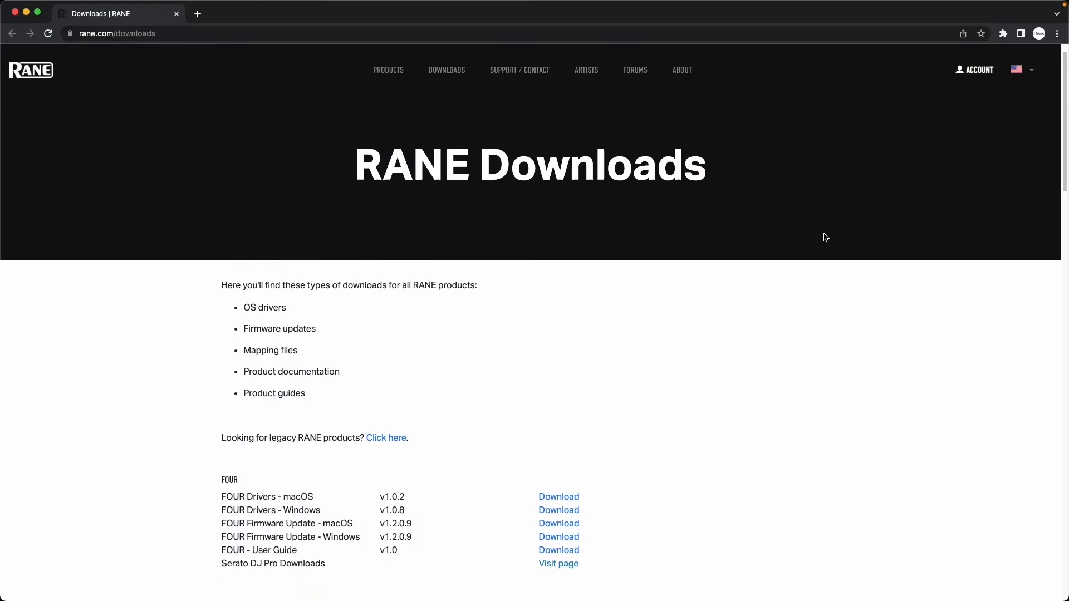
scroll(down, 3)
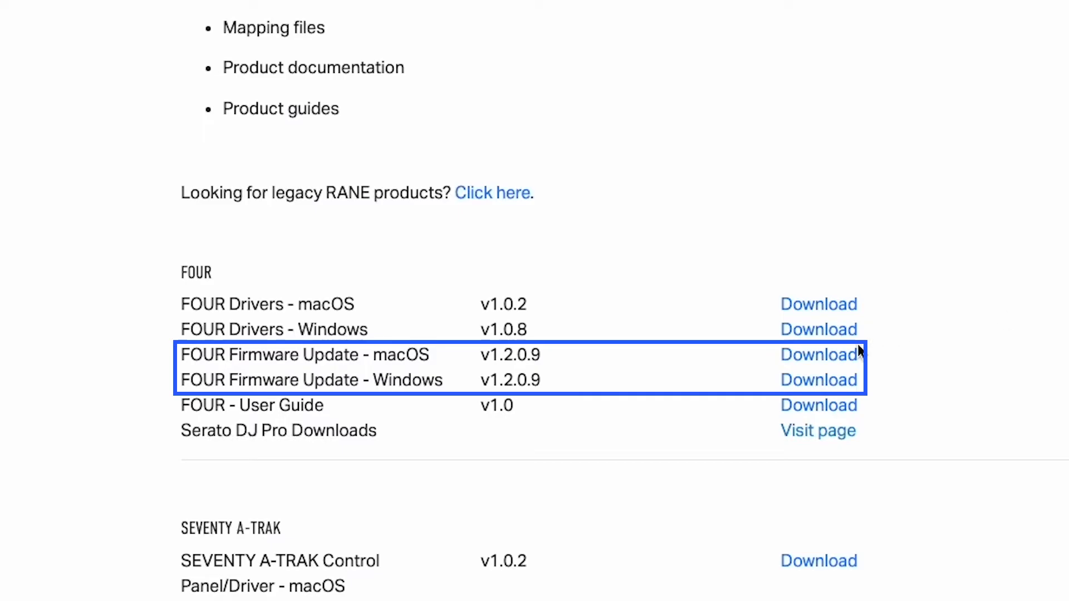
click(818, 355)
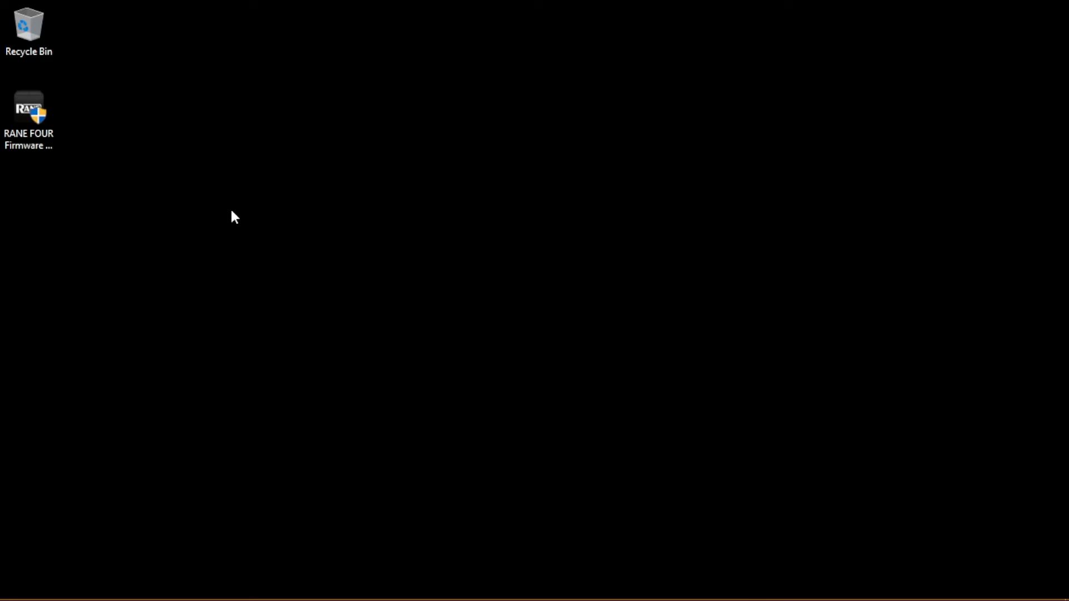
- Run the RANE FOUR Firmware Updater installer from the desktop through to Finish
click(28, 116)
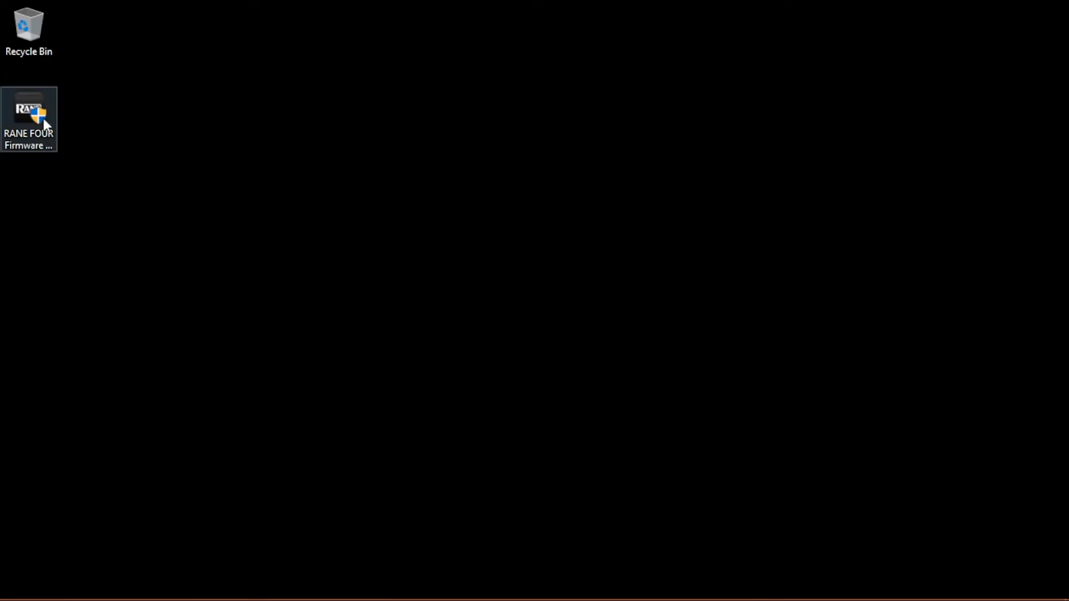
double_click(29, 113)
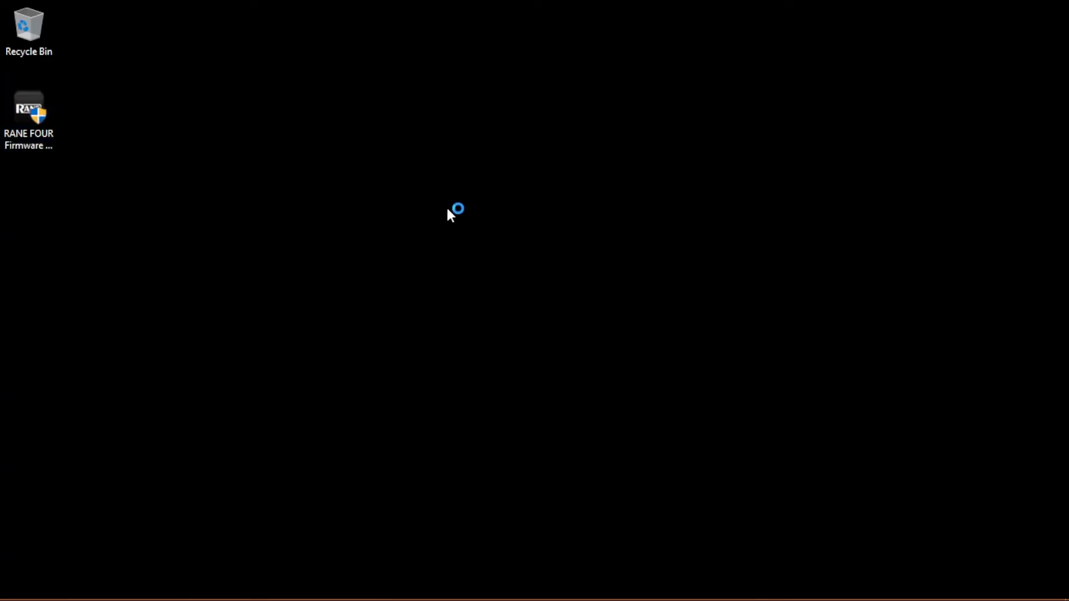
double_click(28, 113)
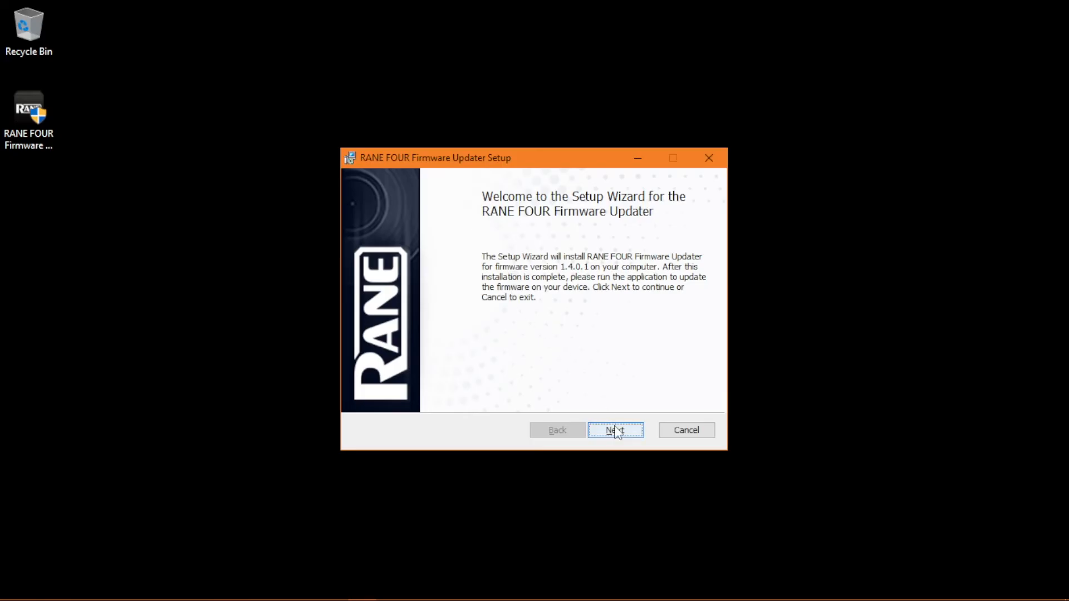
click(614, 431)
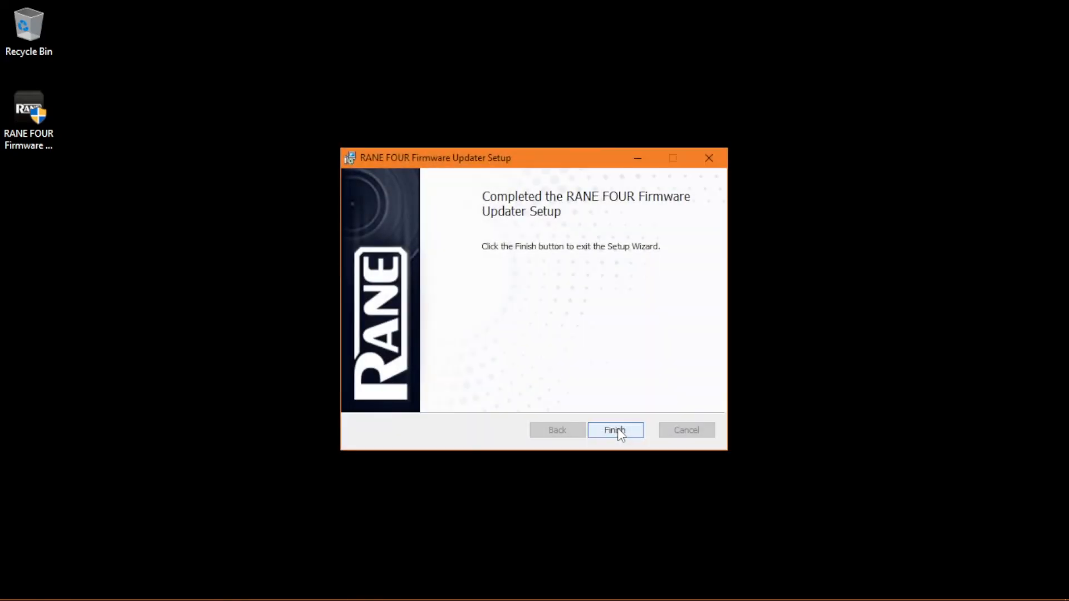
click(614, 430)
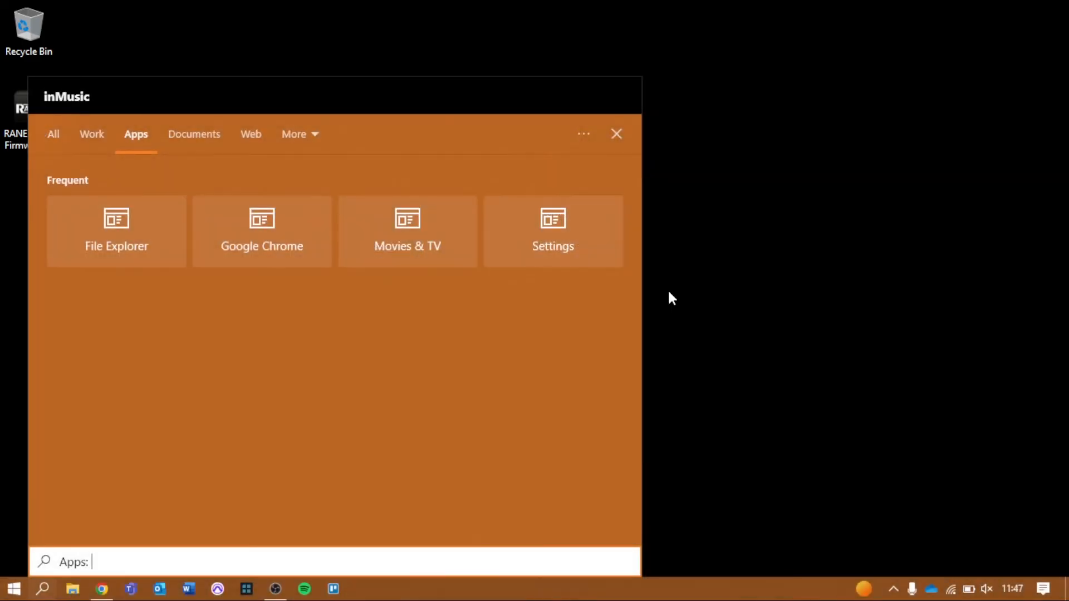
- Search Start for 'rane' to find RANE FOUR Firmware Updater
text(rane)
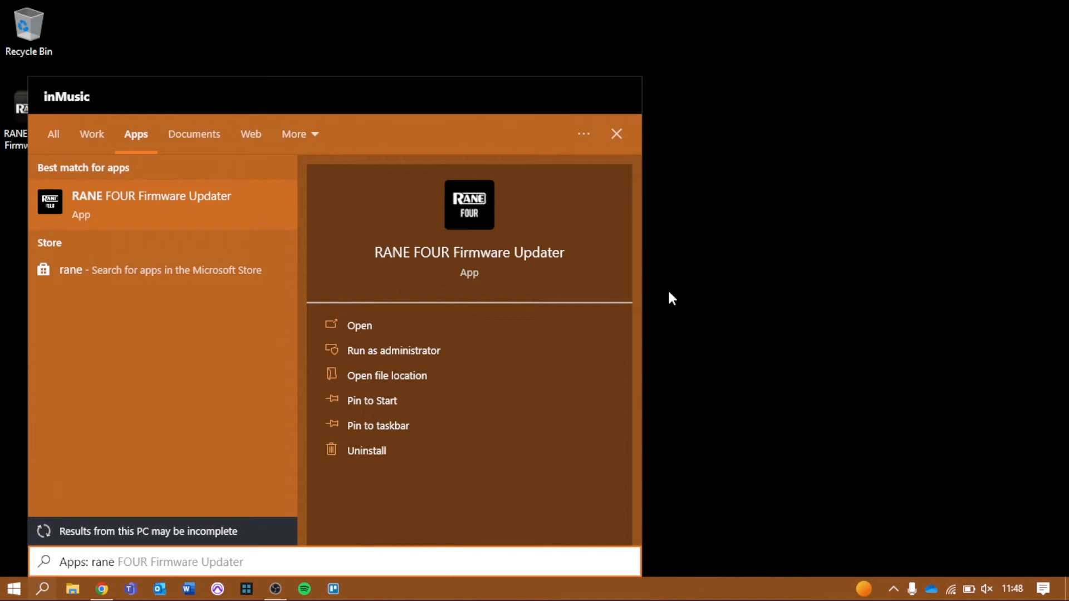
mouse_move(247, 228)
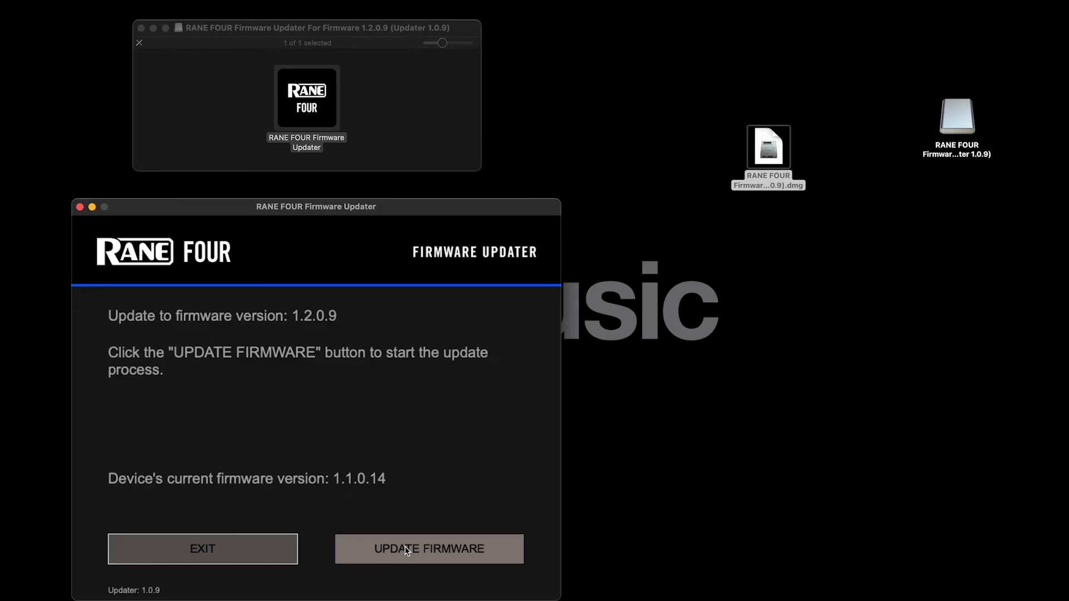
- Start the device firmware update from 1.1.0.14 to 1.2.0.9
click(428, 549)
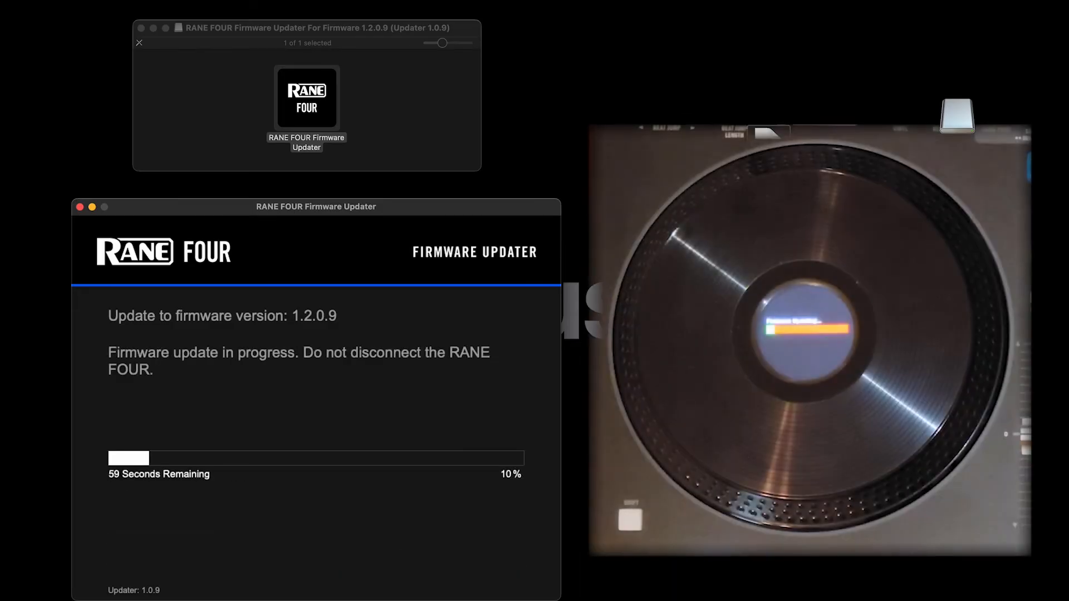